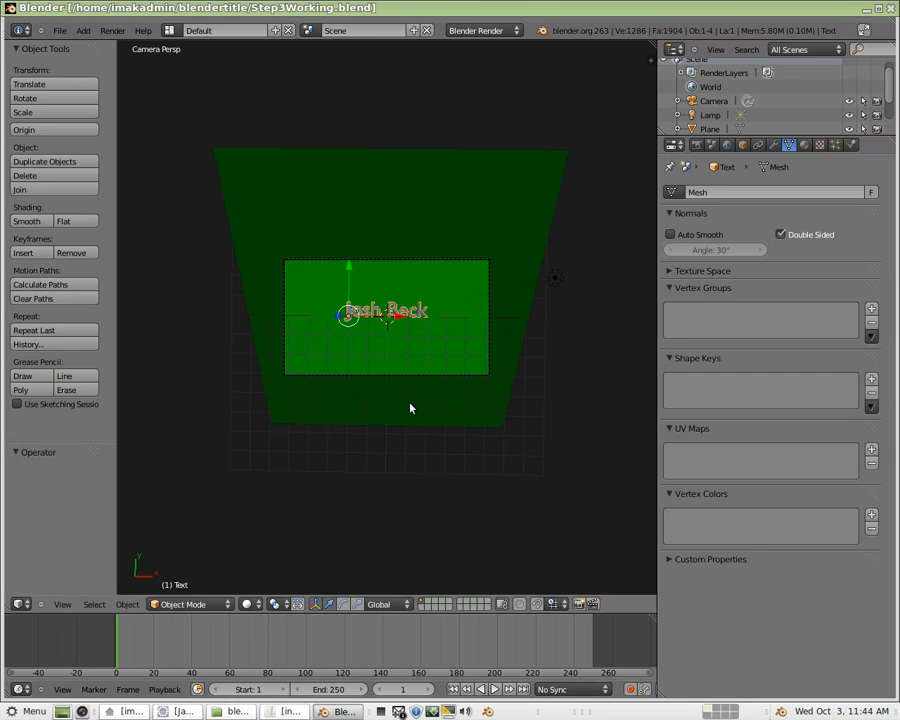
{"action": "mouse_move", "coordinate": [366, 190]}
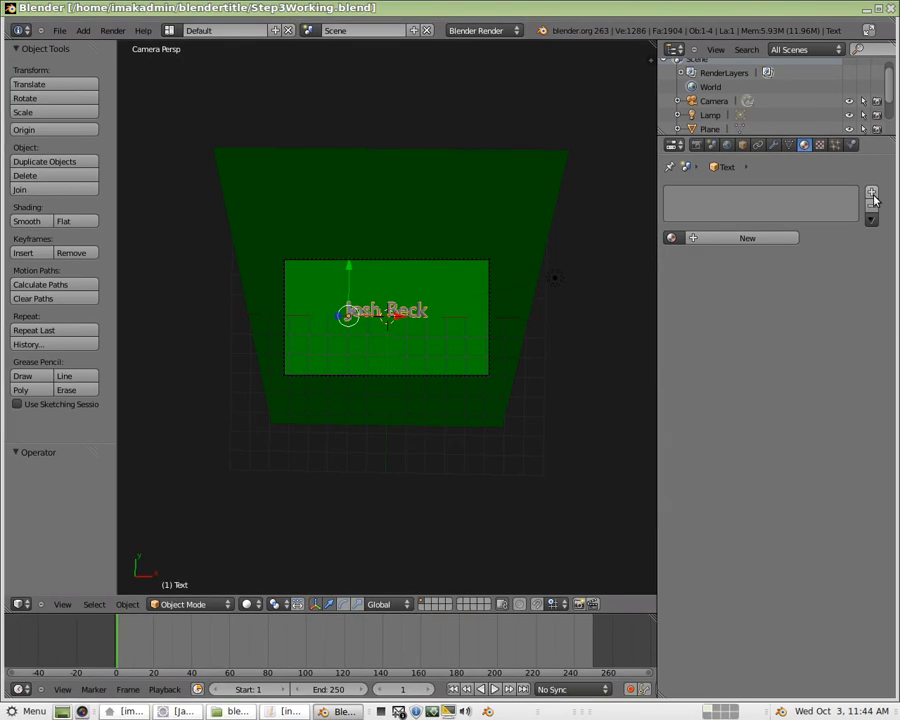
Give the Josh Beck text a new blue material with mirror reflectivity 0.299
{"action": "left_click", "coordinate": [871, 190]}
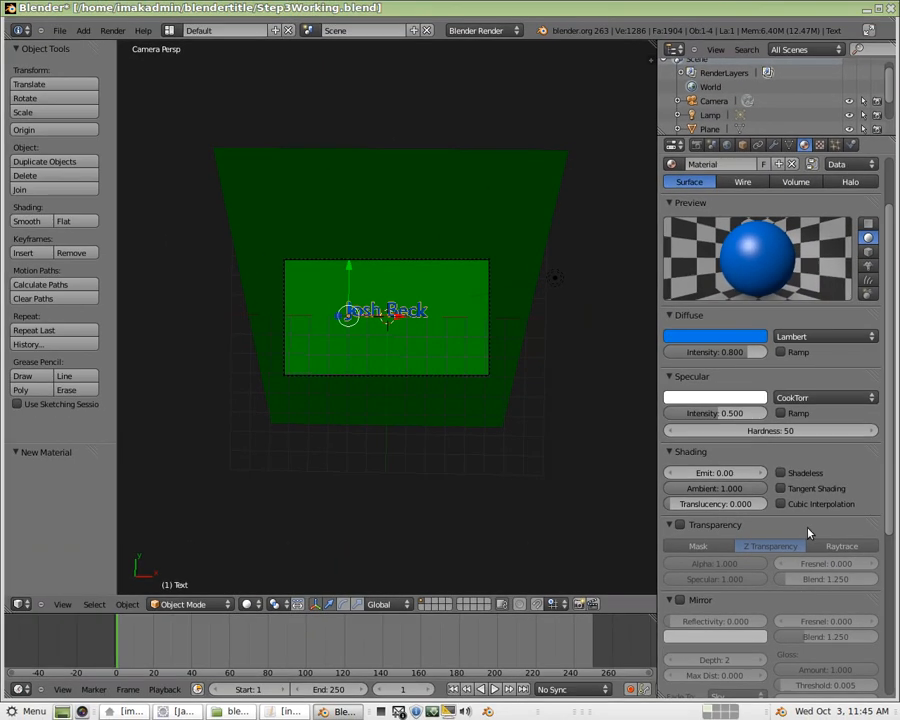
{"action": "left_click", "coordinate": [680, 599]}
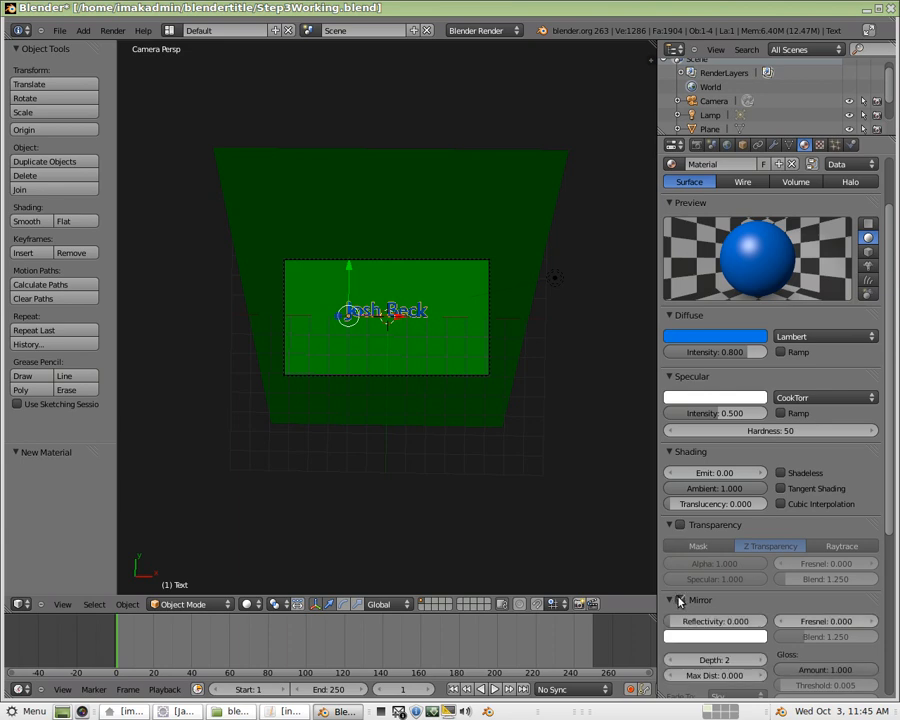
{"action": "left_click_drag", "start_coordinate": [680, 621], "coordinate": [715, 621]}
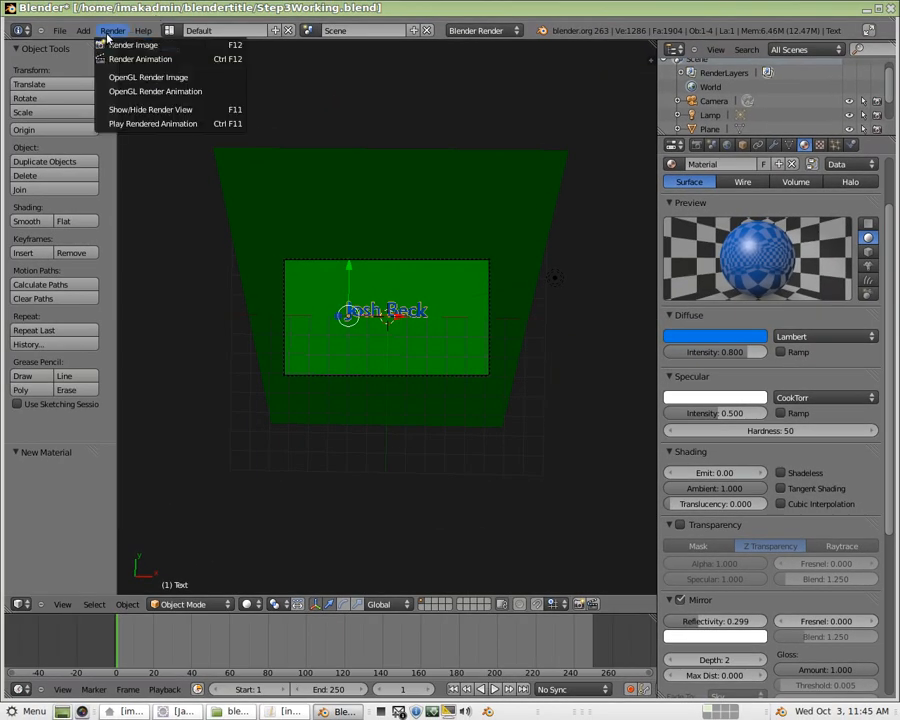
Render a still image of the blue reflective text on the green backdrop
{"action": "left_click", "coordinate": [132, 45]}
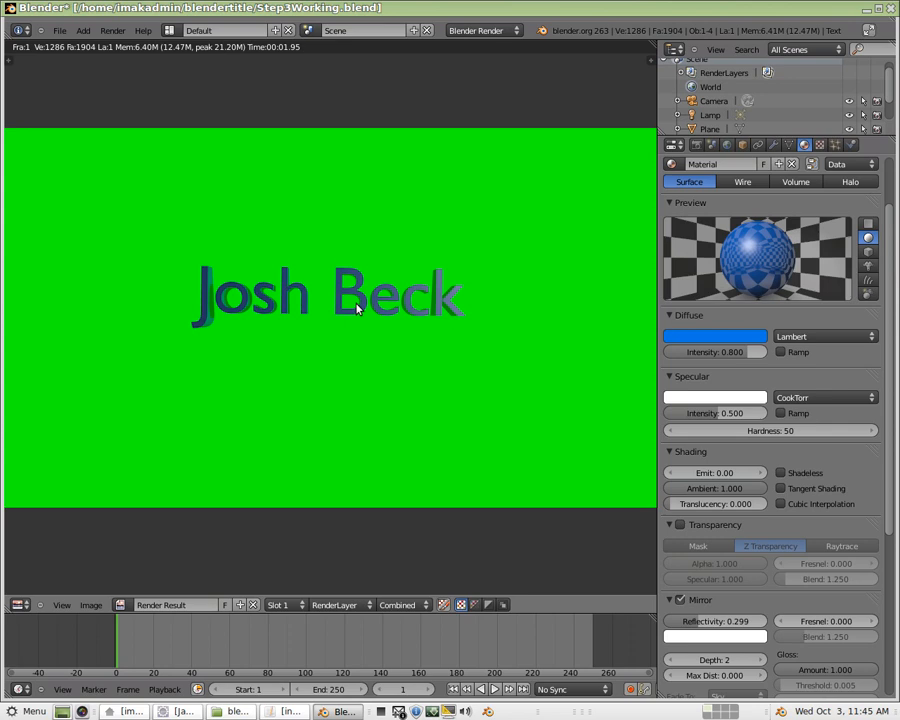
{"action": "mouse_move", "coordinate": [289, 436]}
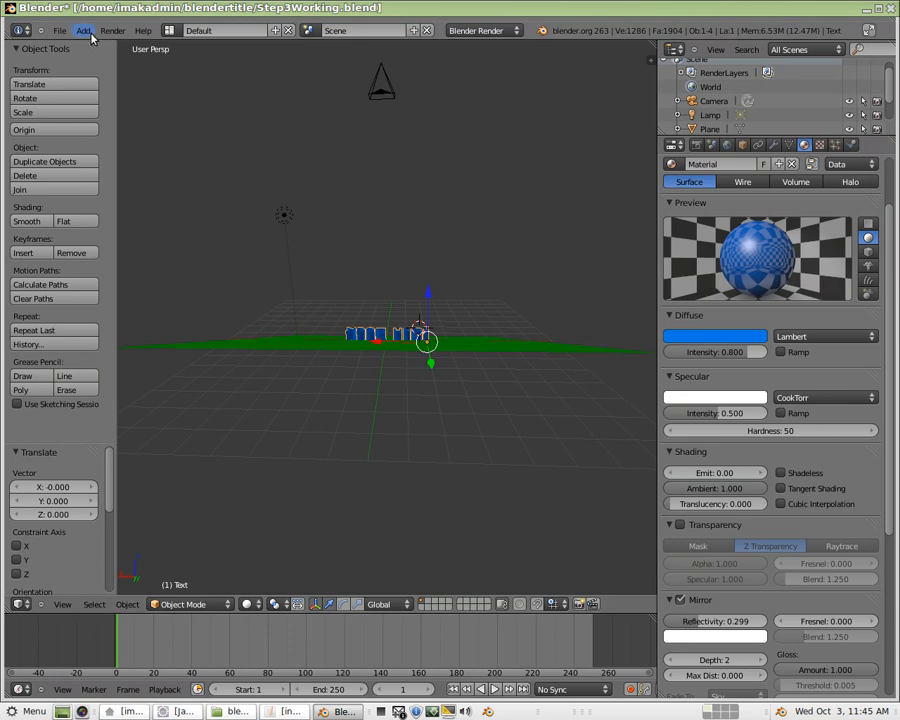
Add a plane and move it about 1.2 units along Y
{"action": "left_click", "coordinate": [83, 30]}
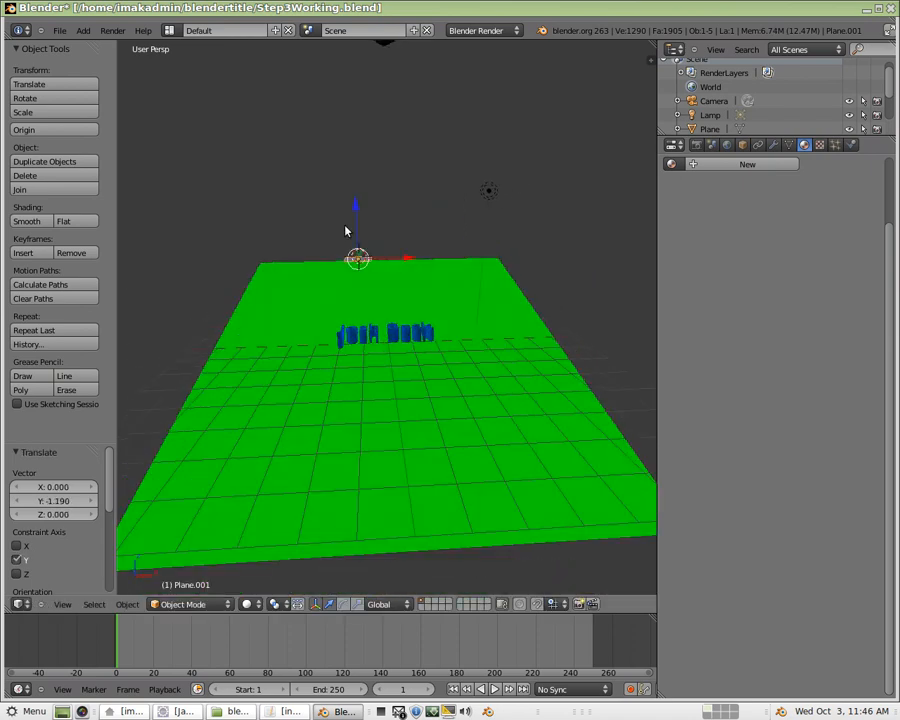
{"action": "mouse_move", "coordinate": [352, 340]}
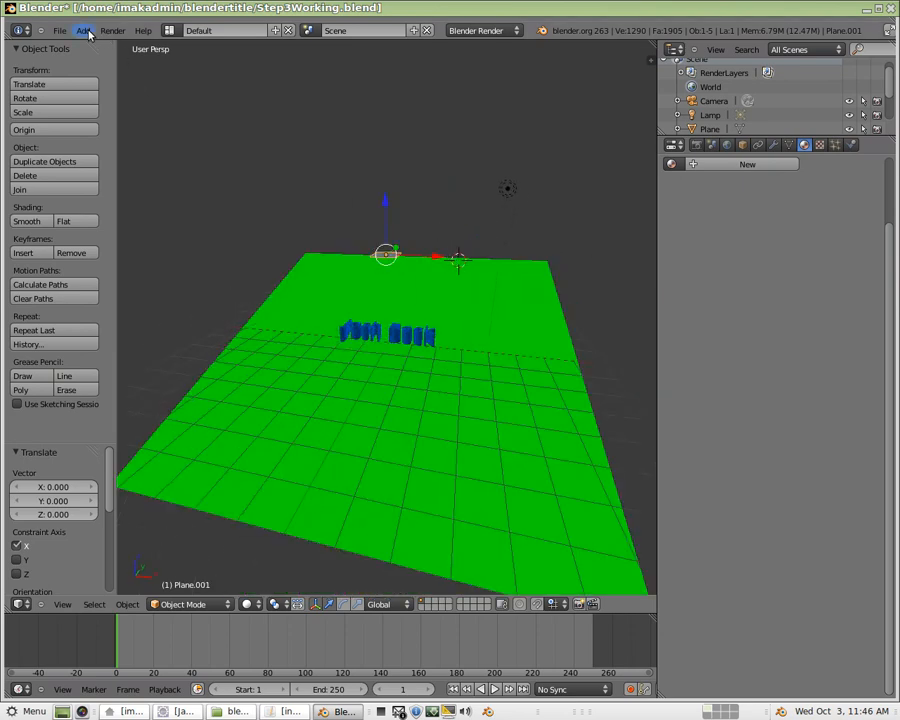
Add another plane and slide it about 1.7 units along X
{"action": "left_click", "coordinate": [83, 30]}
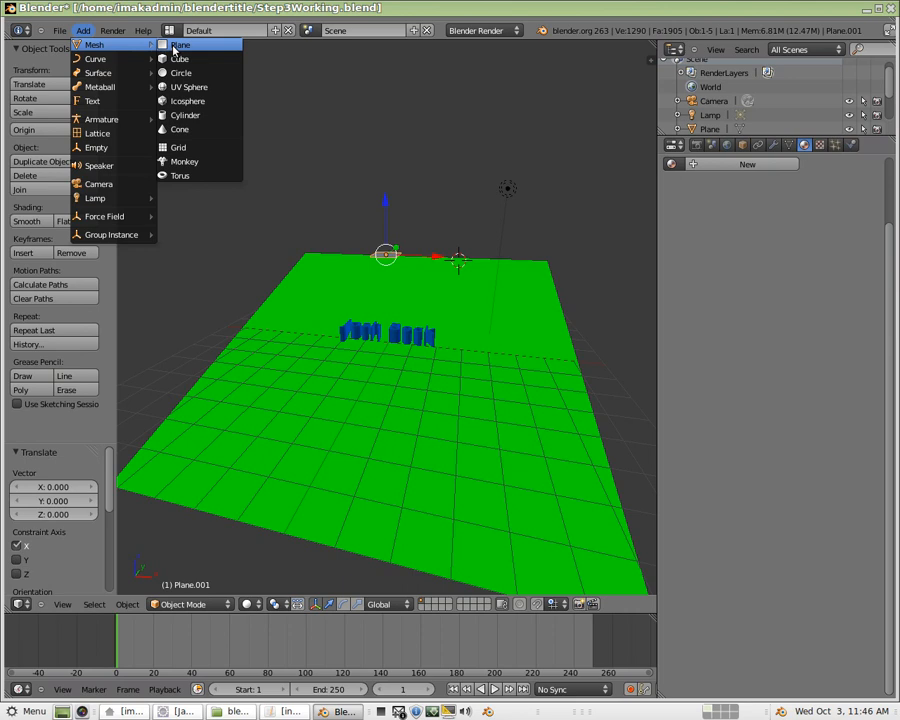
{"action": "left_click", "coordinate": [180, 44]}
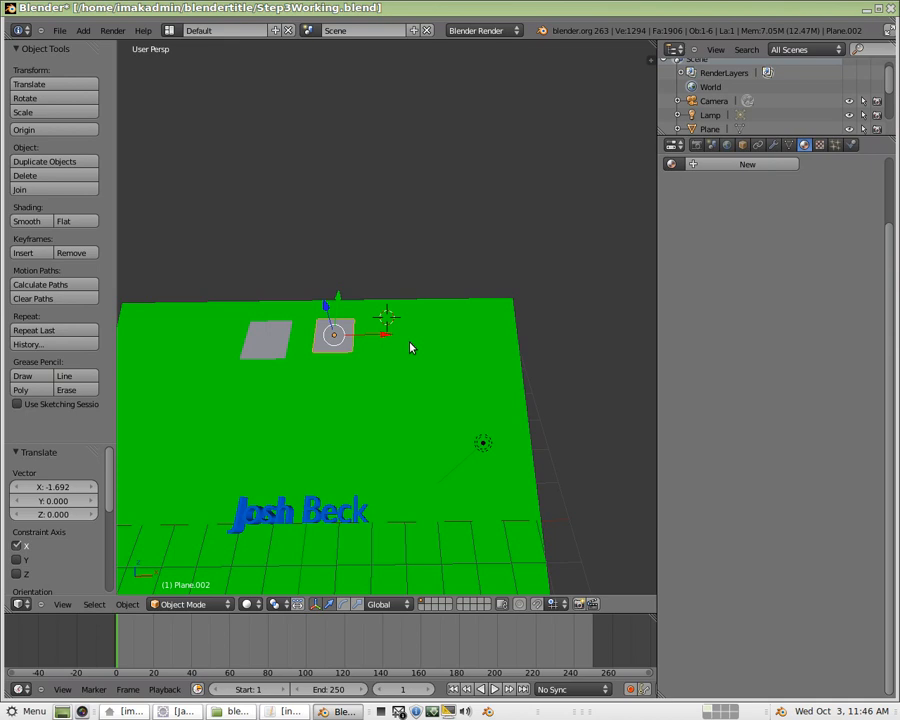
{"action": "mouse_move", "coordinate": [680, 460]}
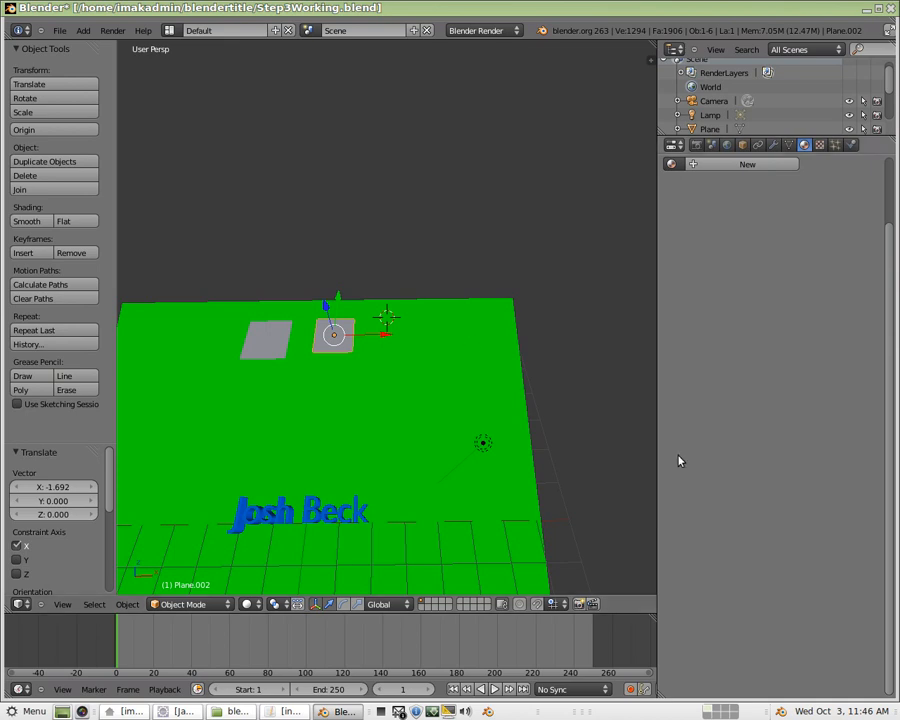
{"action": "mouse_move", "coordinate": [841, 182]}
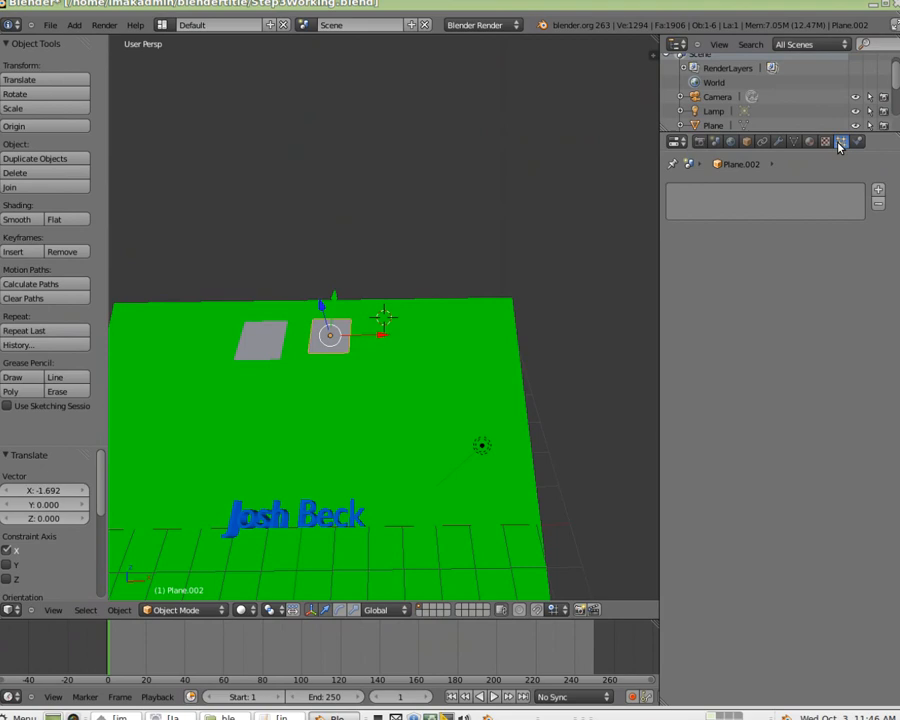
Add a particle system to the newest plane and set its physics to Fluid
{"action": "left_click", "coordinate": [842, 143]}
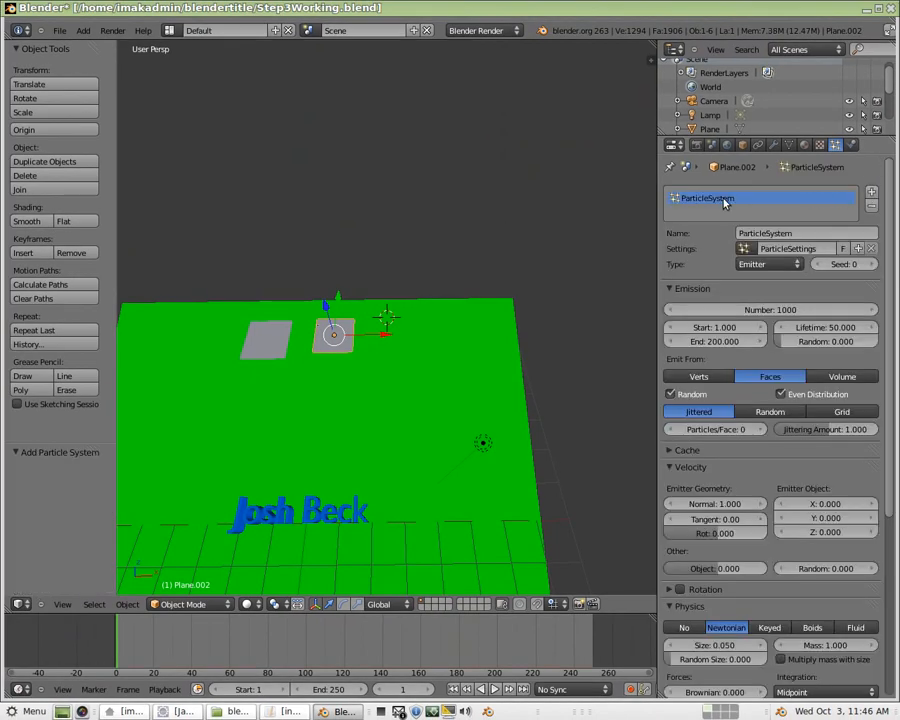
{"action": "scroll", "scroll_direction": "down", "scroll_amount": 3}
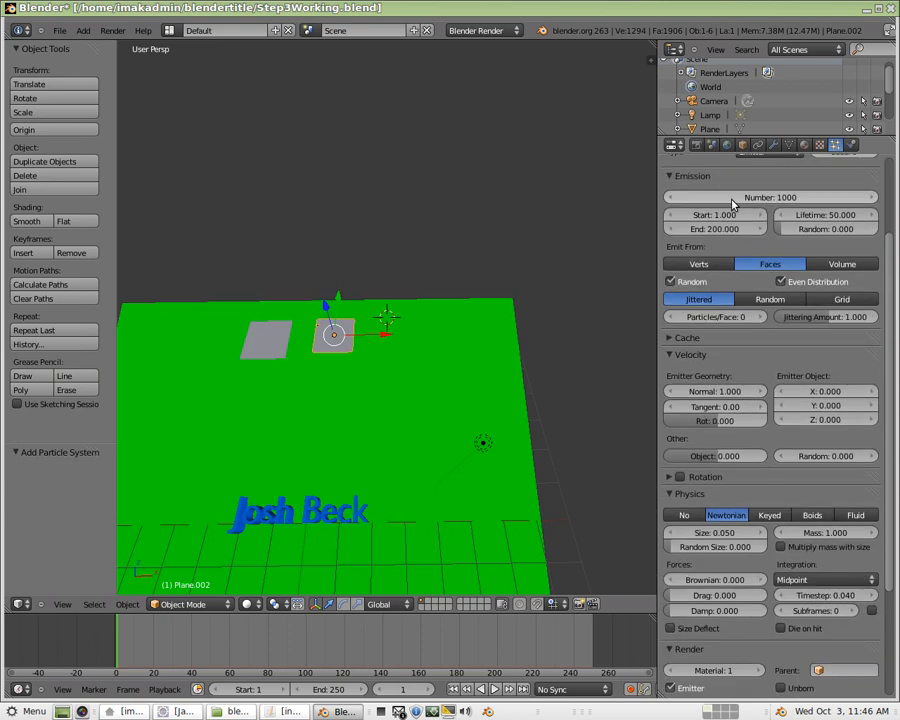
{"action": "scroll", "scroll_direction": "down", "scroll_amount": 3}
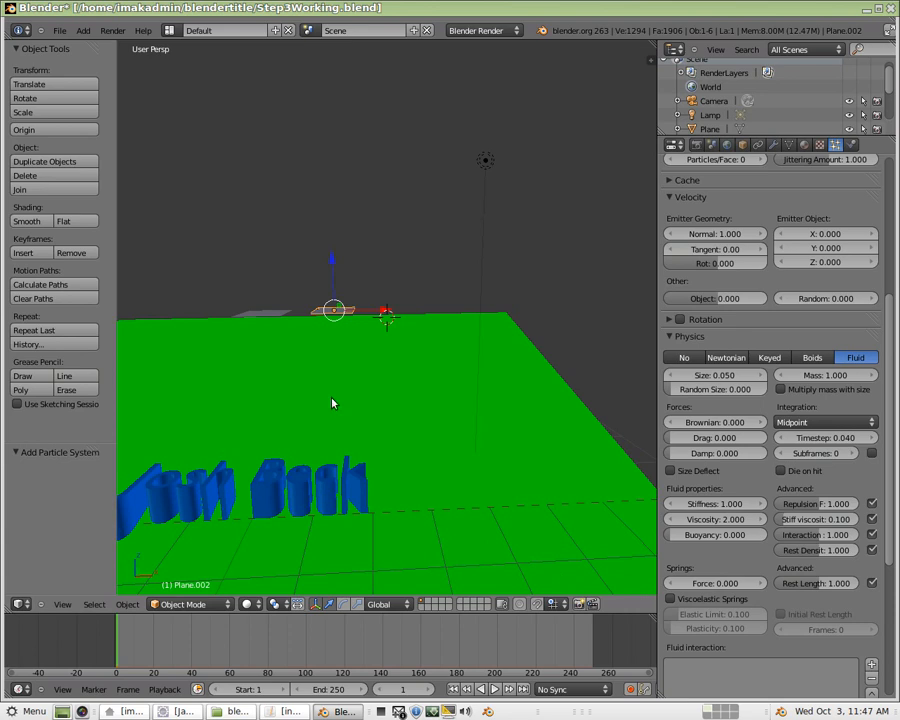
Enable Collision physics on the green backdrop plane and the Josh Beck text
{"action": "left_click", "coordinate": [489, 688]}
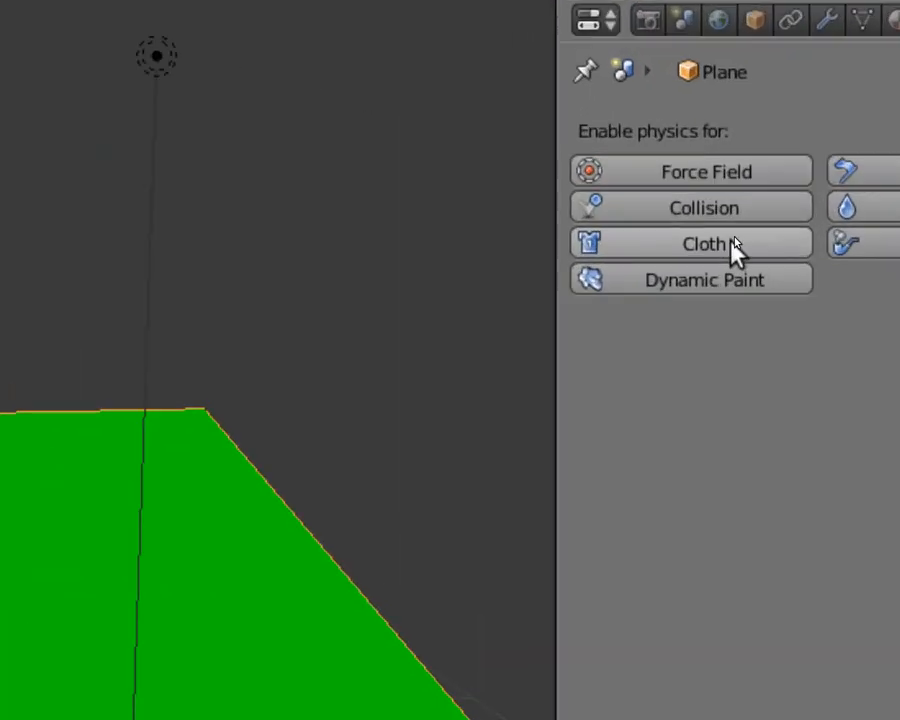
{"action": "left_click", "coordinate": [690, 207]}
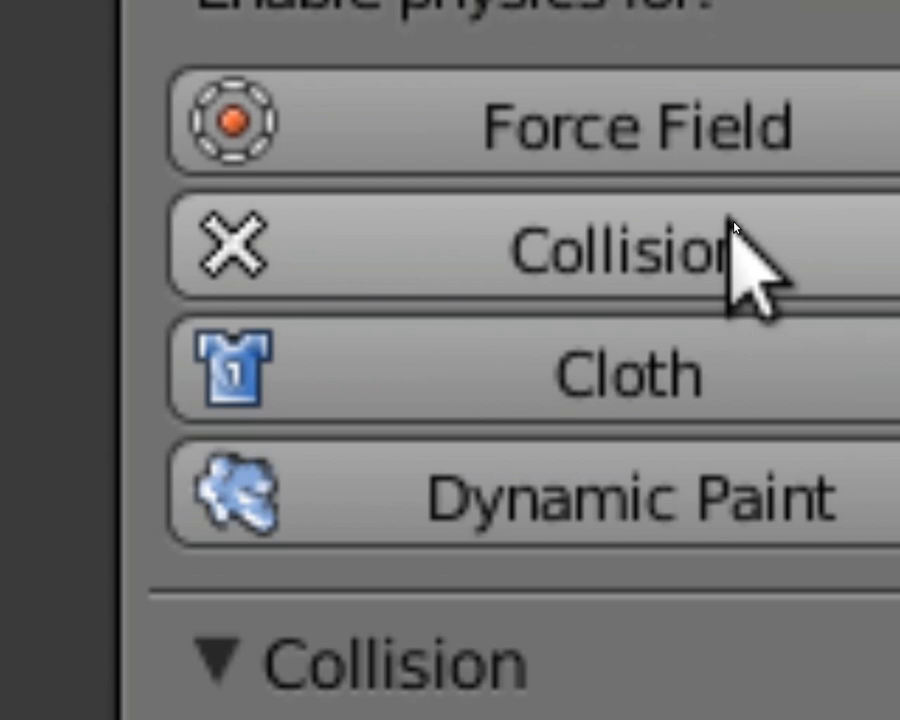
{"action": "left_click", "coordinate": [720, 225]}
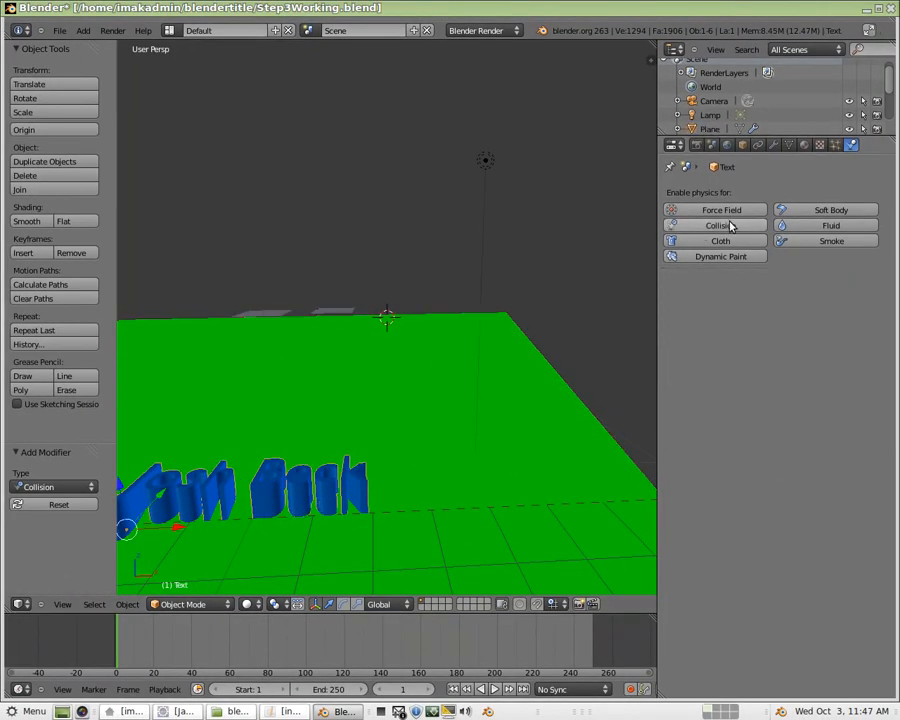
{"action": "left_click", "coordinate": [719, 224]}
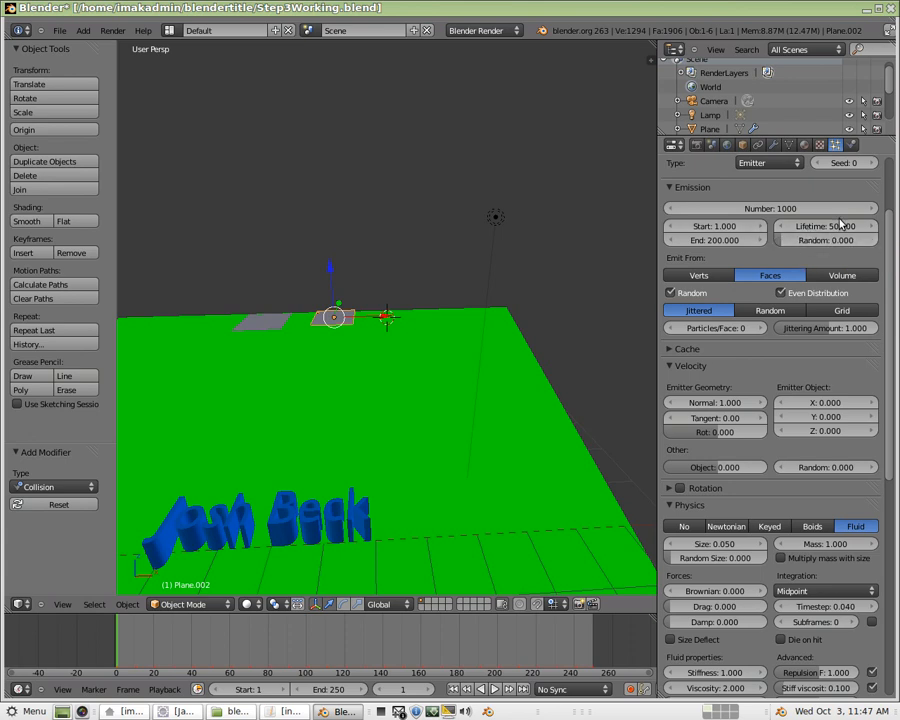
Set particle Lifetime to 600 and edit the emission End frame
{"action": "left_click", "coordinate": [826, 226]}
{"action": "type", "text": "60"}
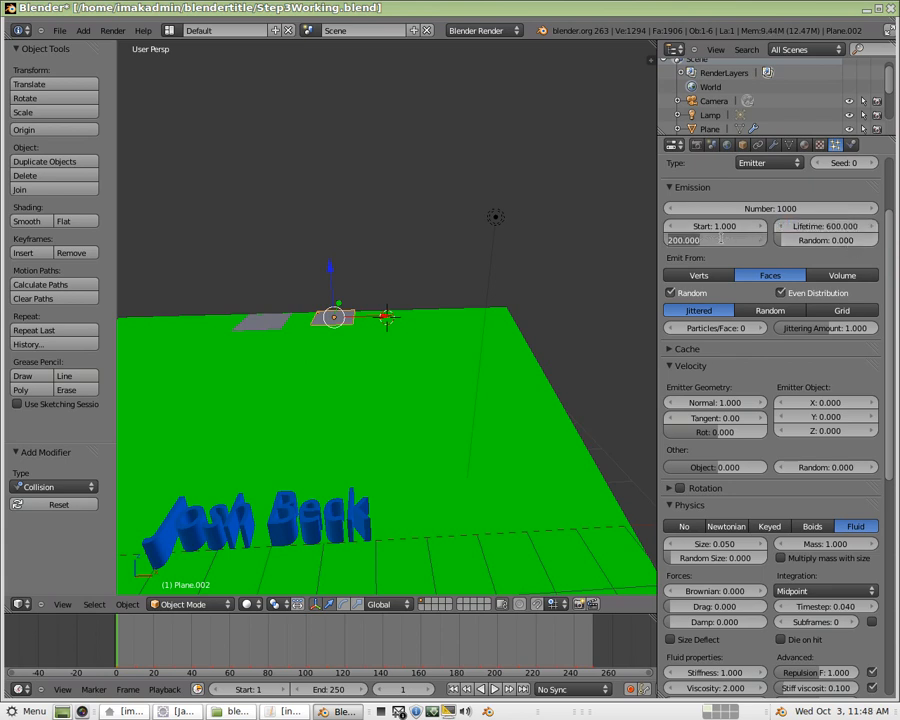
{"action": "left_click", "coordinate": [715, 240]}
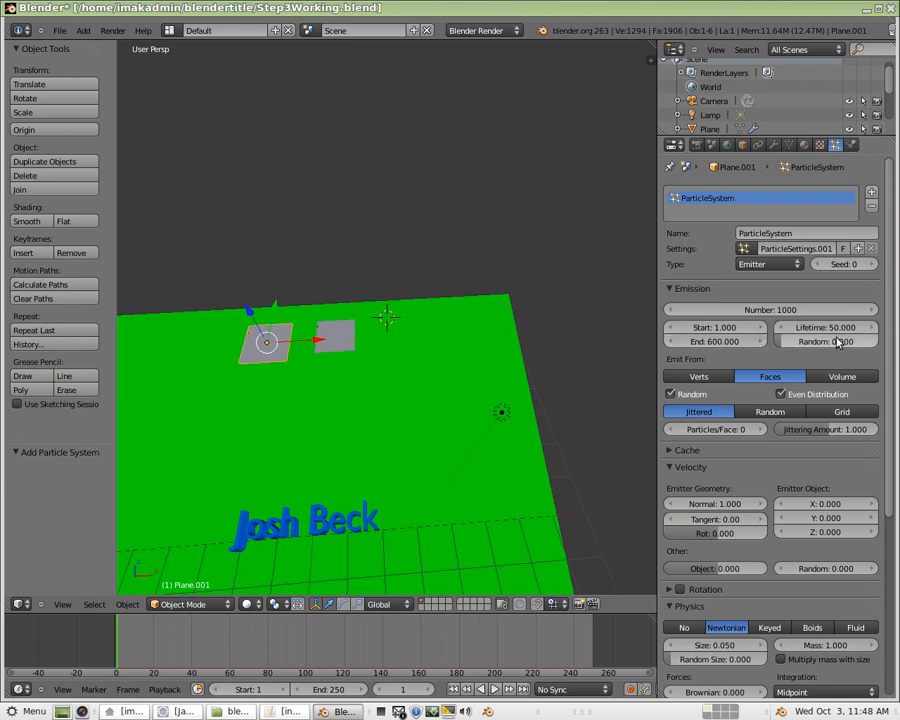
Give Plane.001's particles a 600-frame lifetime, Fluid physics and 0.1 damping
{"action": "left_click", "coordinate": [825, 327]}
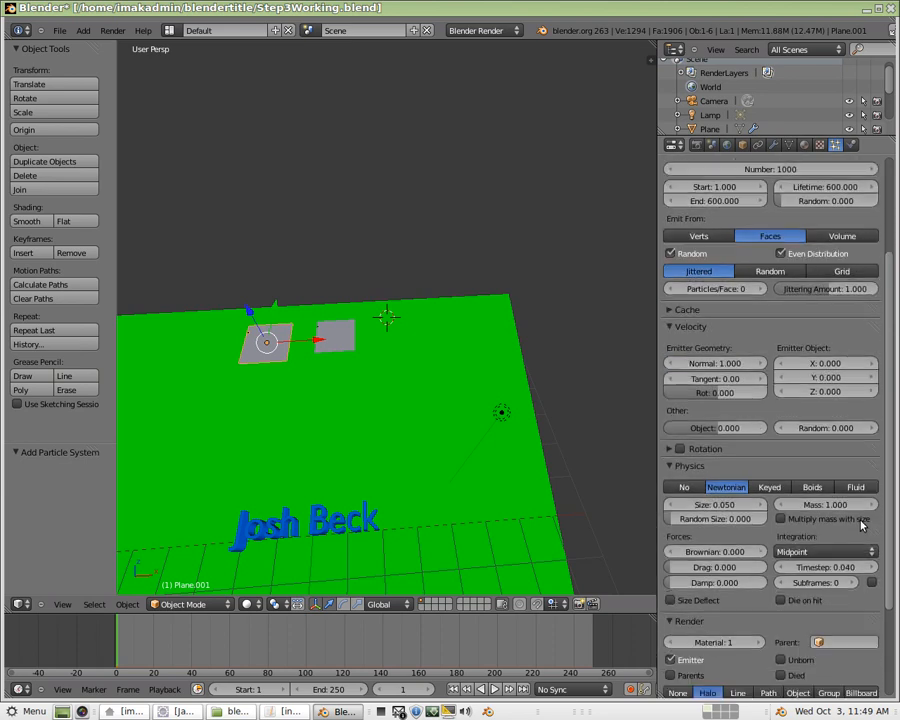
{"action": "scroll", "scroll_direction": "down", "scroll_amount": 3}
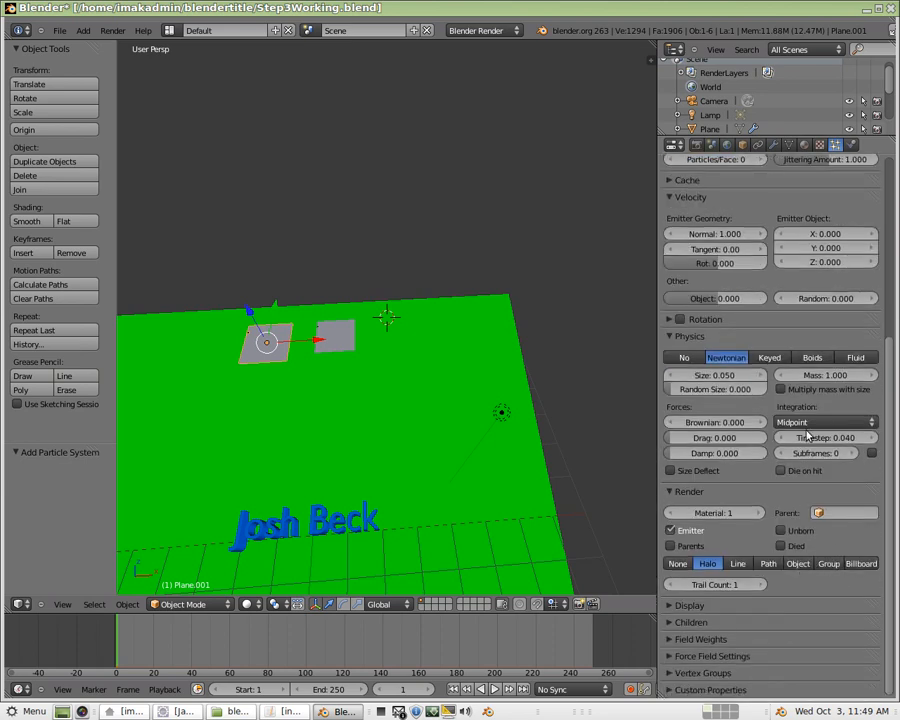
{"action": "left_click", "coordinate": [855, 357]}
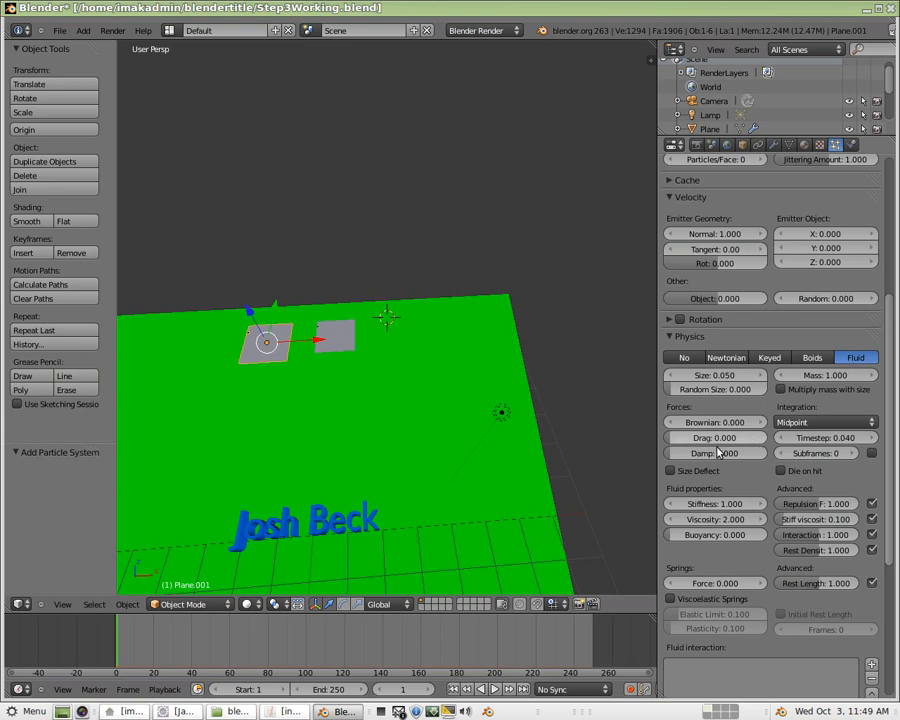
{"action": "left_click", "coordinate": [715, 453]}
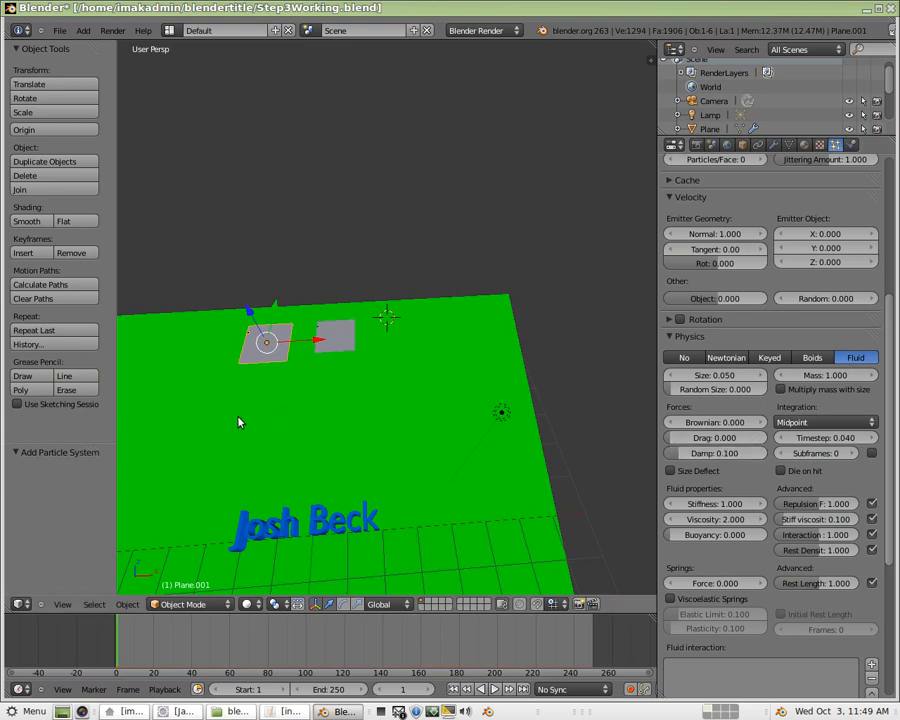
Set the timeline end to frame 600 and play the animation
{"action": "left_click", "coordinate": [493, 689]}
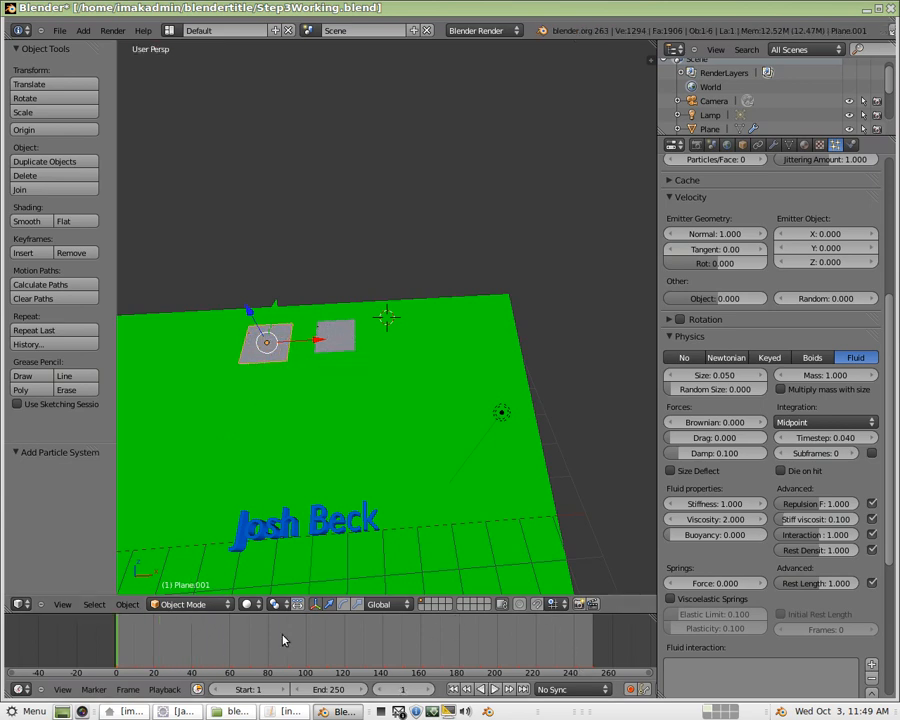
{"action": "mouse_move", "coordinate": [490, 647]}
{"action": "type", "text": "600"}
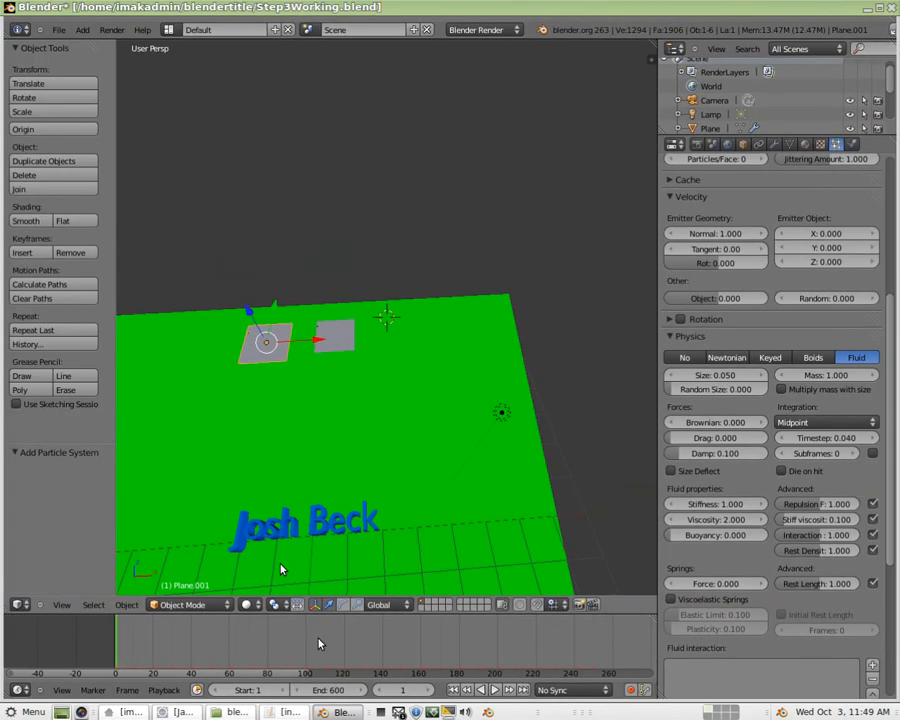
{"action": "left_click", "coordinate": [489, 689]}
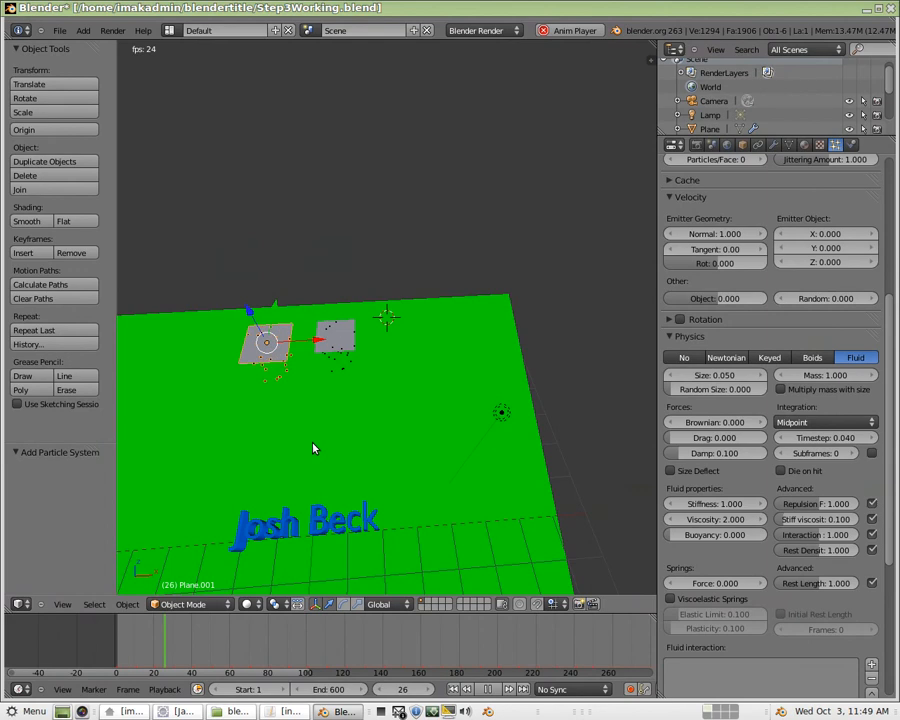